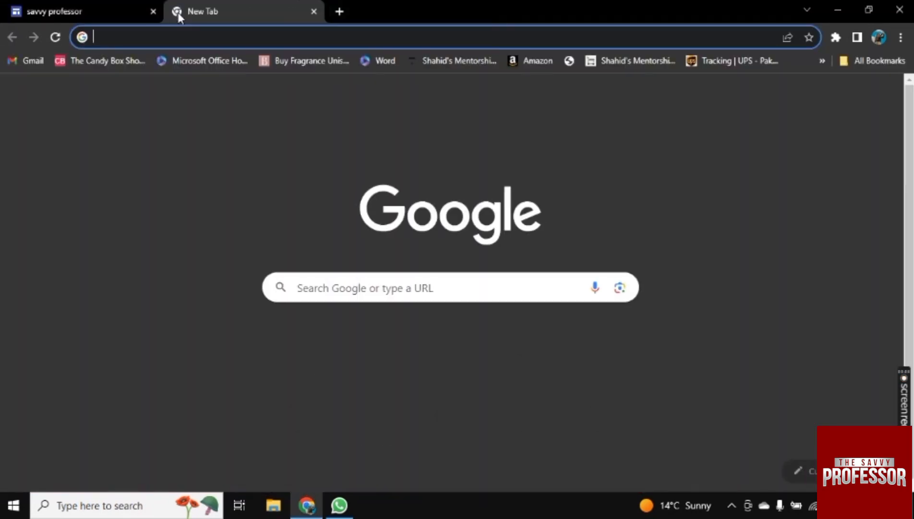
- Search the web for 'common' and open the Common Ninja site from the results
type("commonninja")
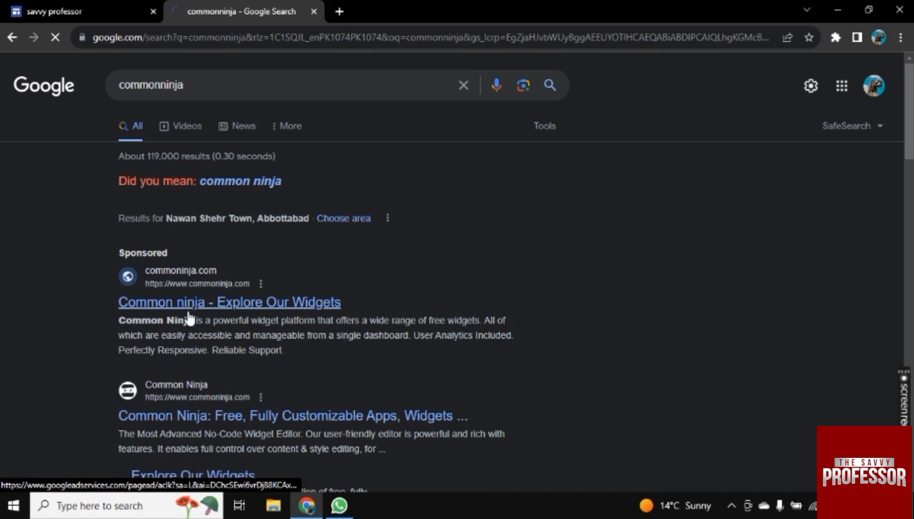
left_click(230, 301)
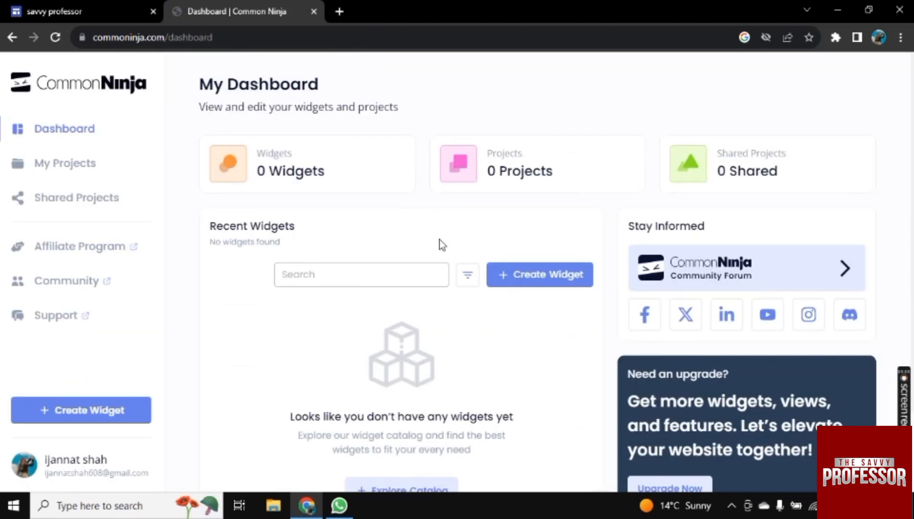
- Search the widget catalog for 'timeline' and create a new Timeline widget
scroll("down", 3)
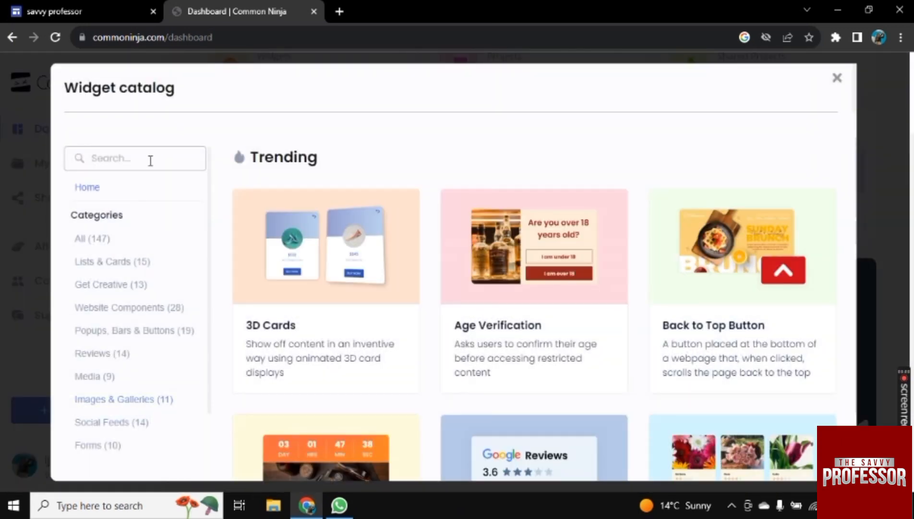
type("timeline")
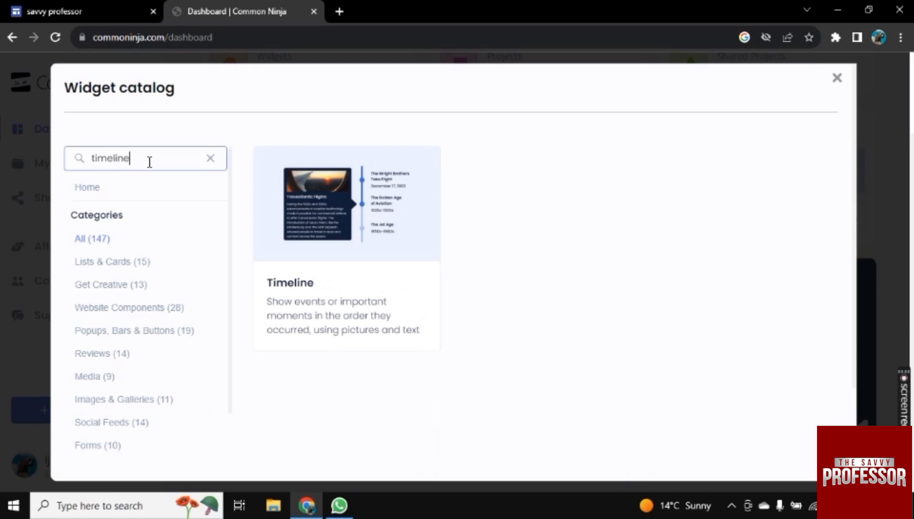
left_click(346, 202)
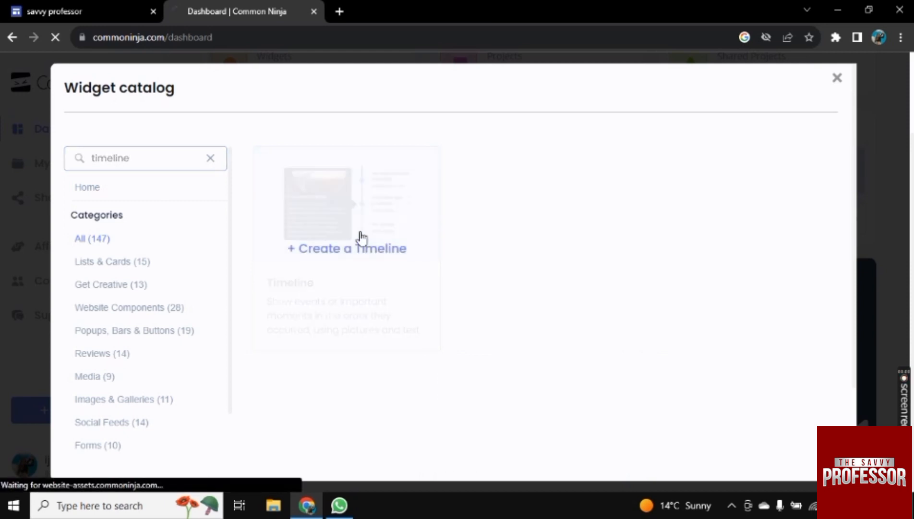
left_click(347, 247)
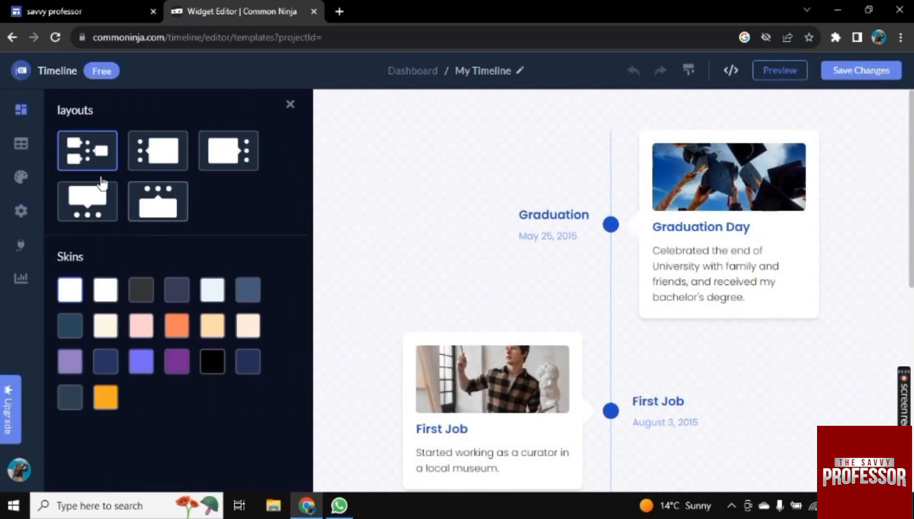
- Switch the timeline to a horizontal layout and apply the orange gradient skin
left_click(158, 201)
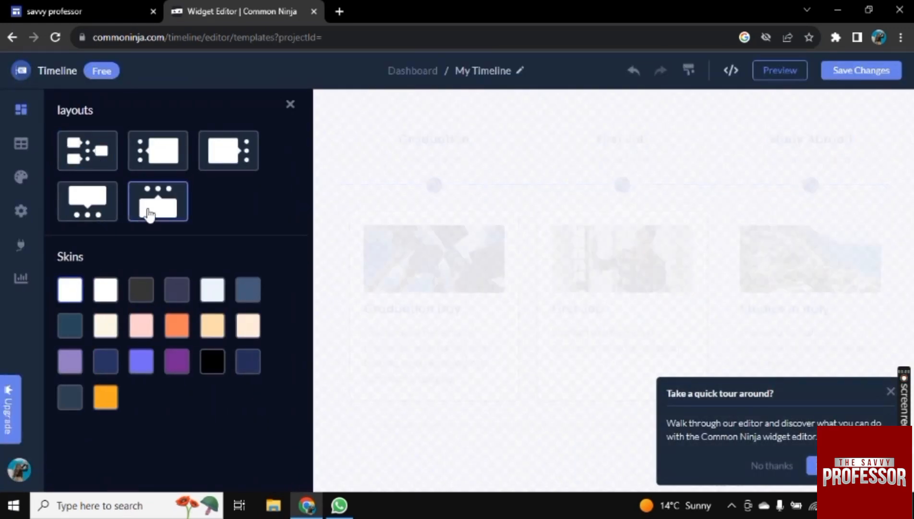
left_click(158, 201)
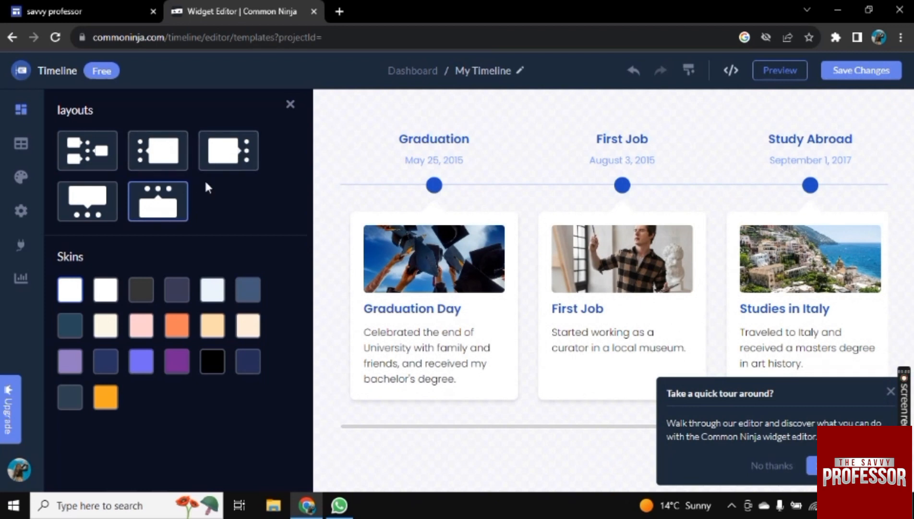
mouse_move(140, 290)
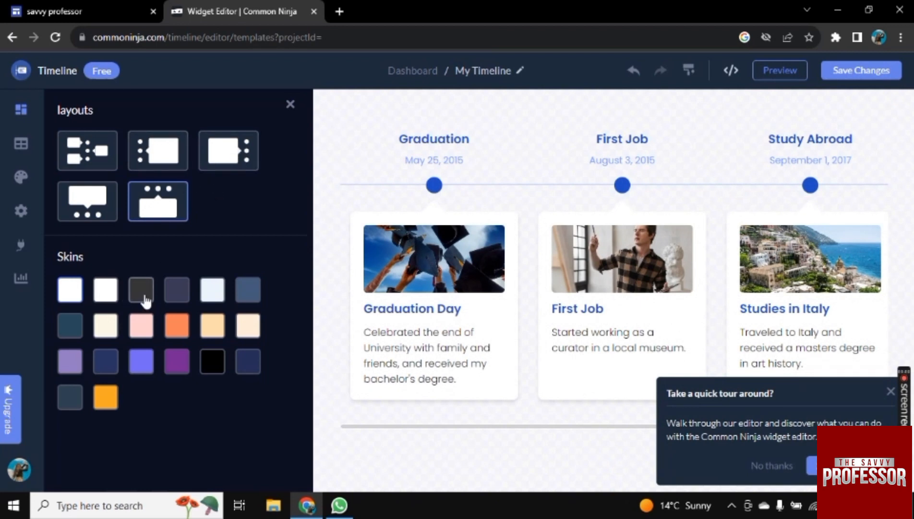
left_click(176, 360)
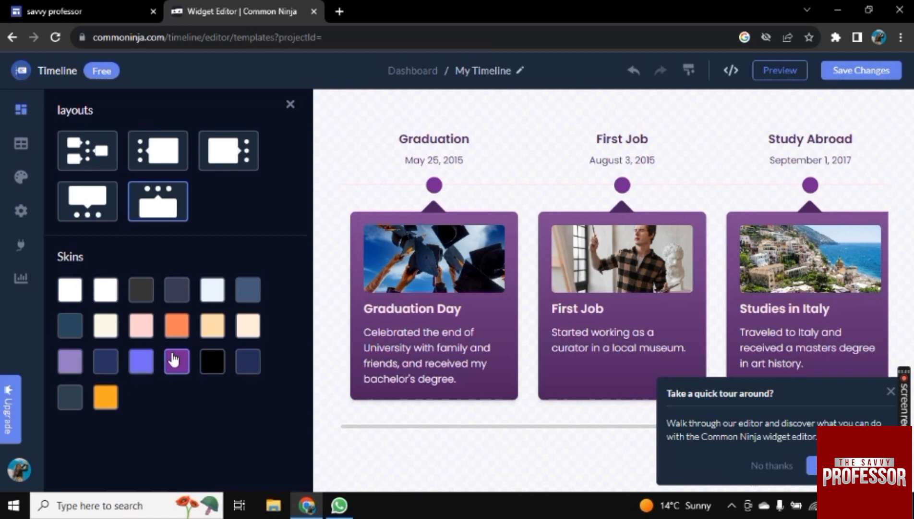
left_click(175, 360)
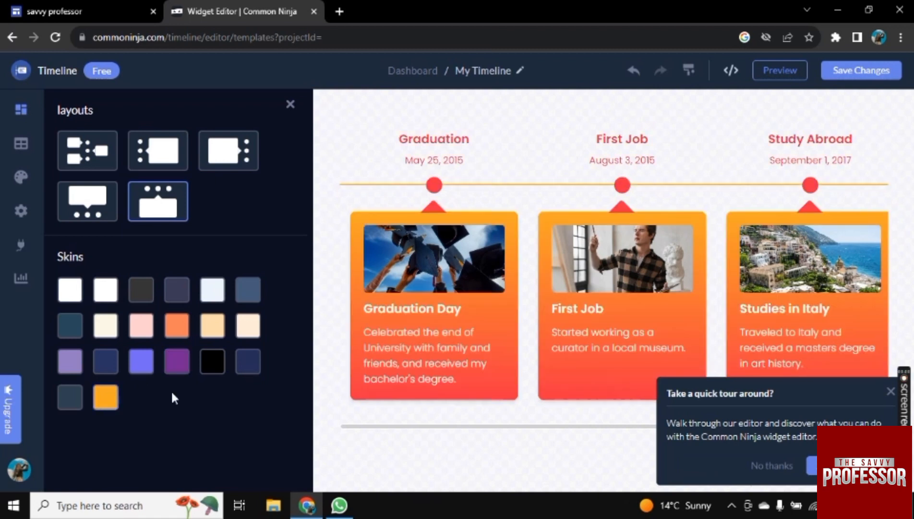
left_click(21, 143)
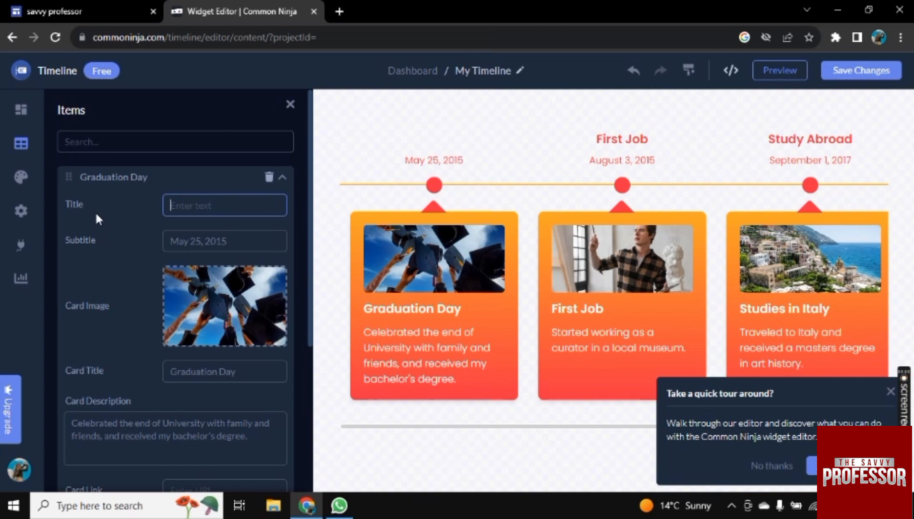
- Retitle the first timeline entry so its card reads TIMELINE
type("Timeline")
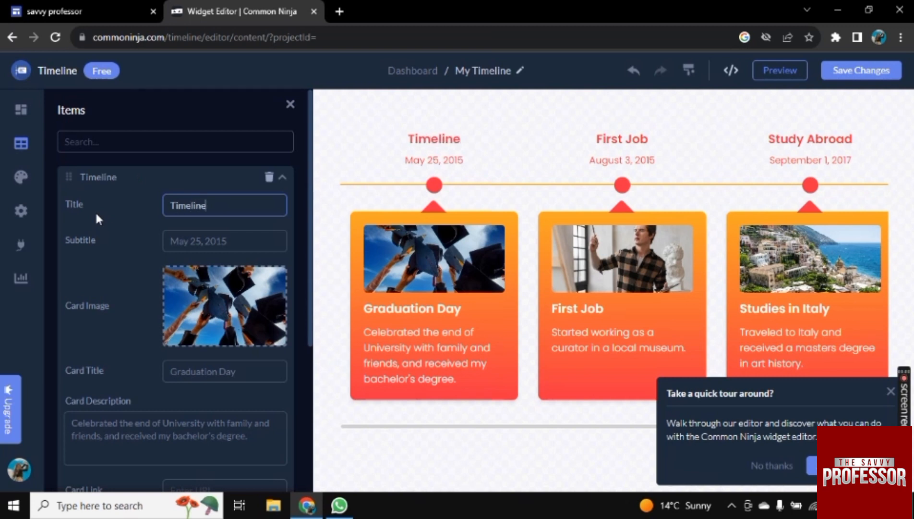
mouse_move(160, 248)
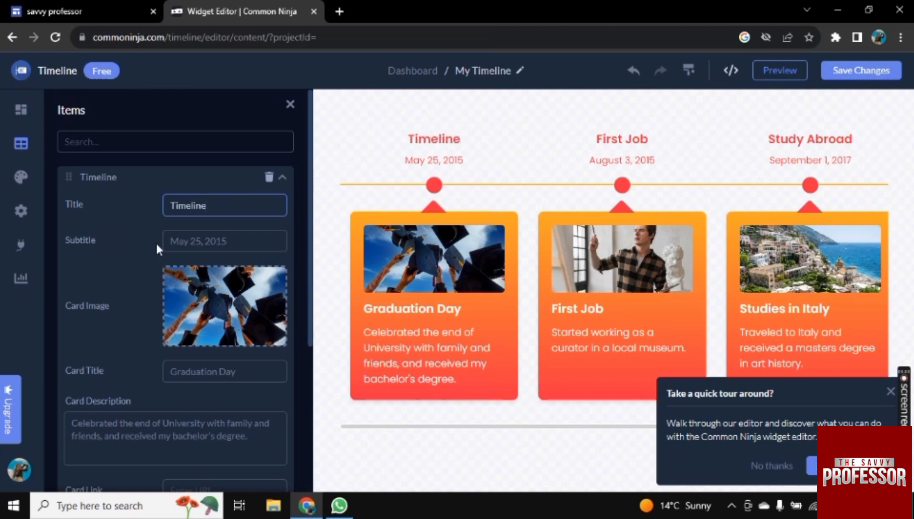
scroll("down", 3)
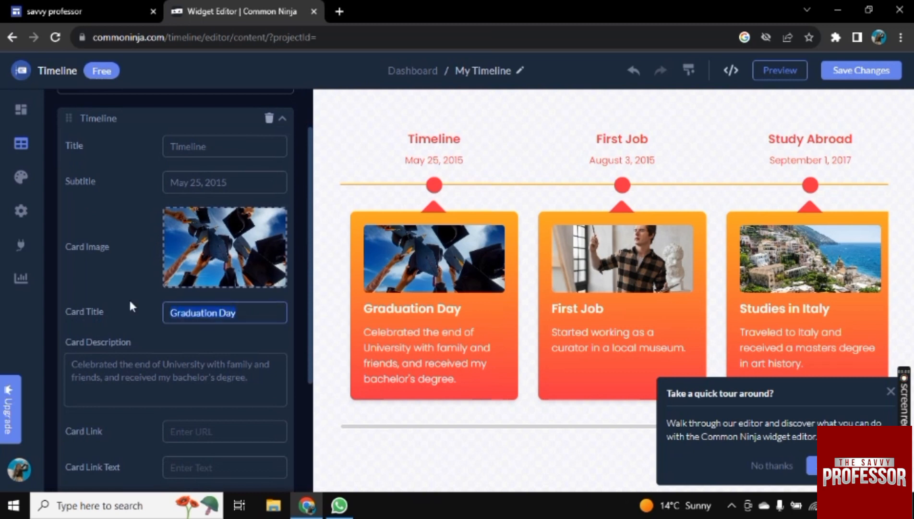
type("TIMELINE")
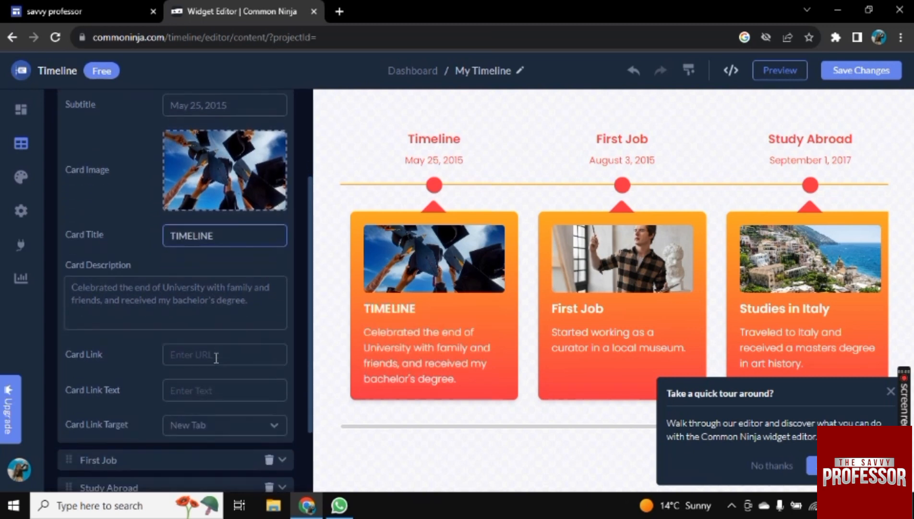
scroll("up", 3)
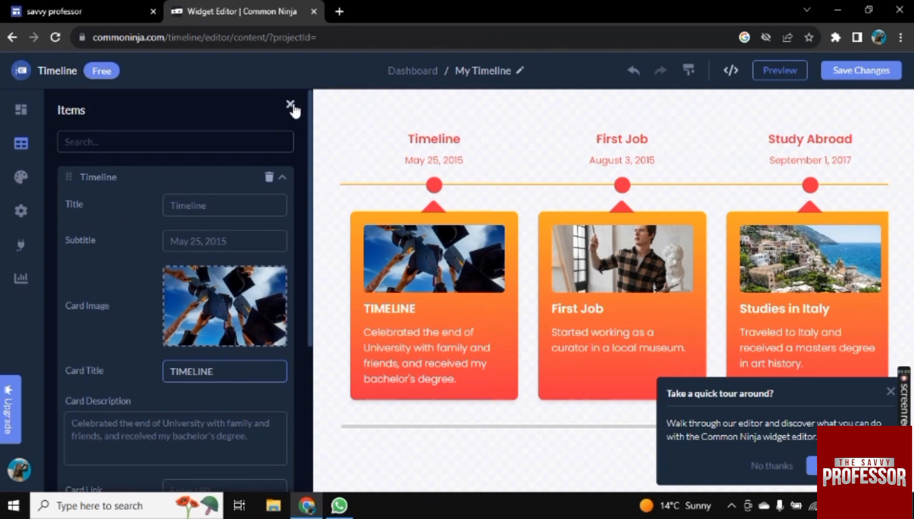
- Preview the full timeline and bring up its embed and share options
left_click(290, 105)
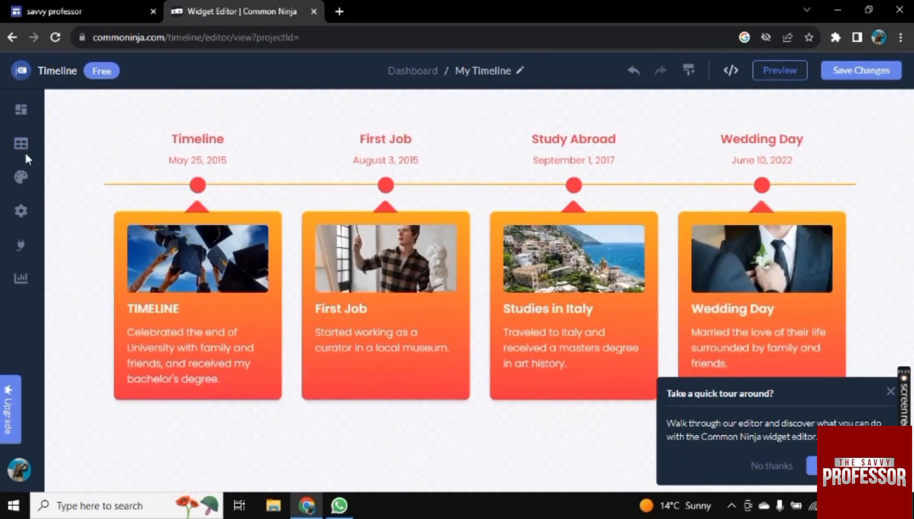
left_click(21, 143)
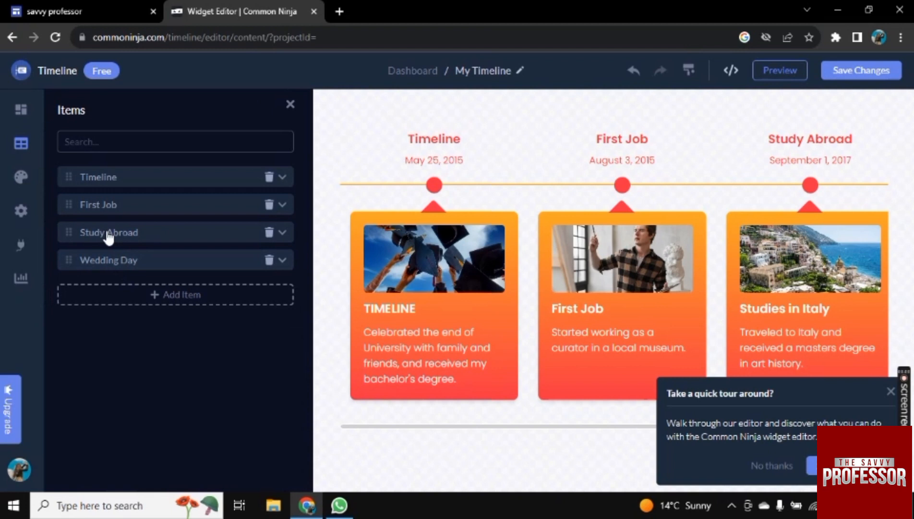
mouse_move(101, 306)
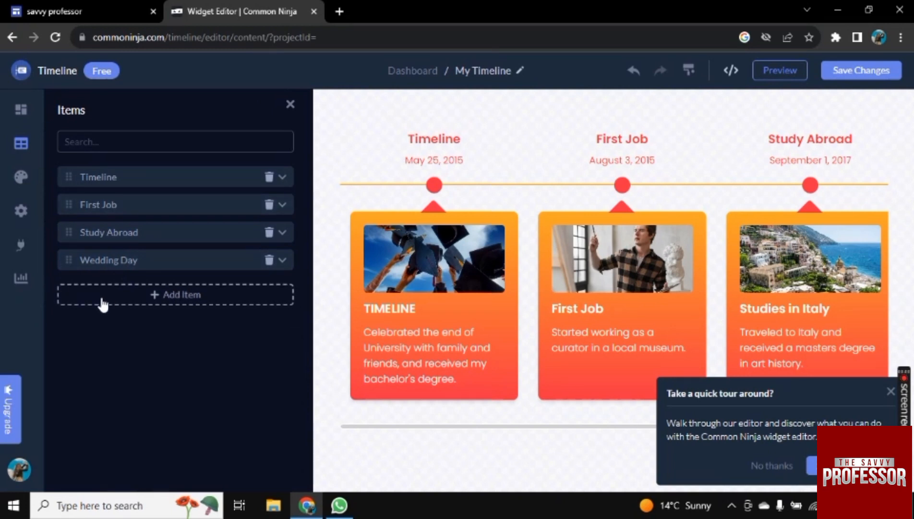
left_click(20, 175)
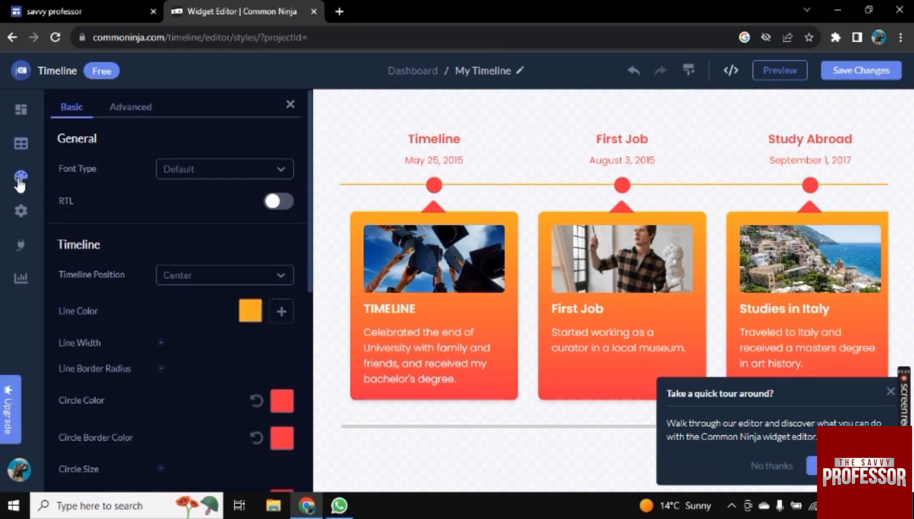
left_click(290, 104)
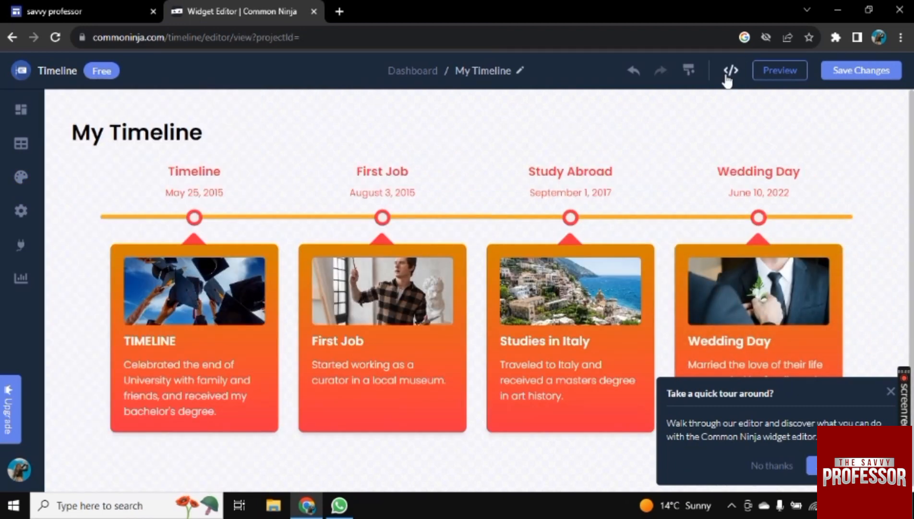
left_click(730, 70)
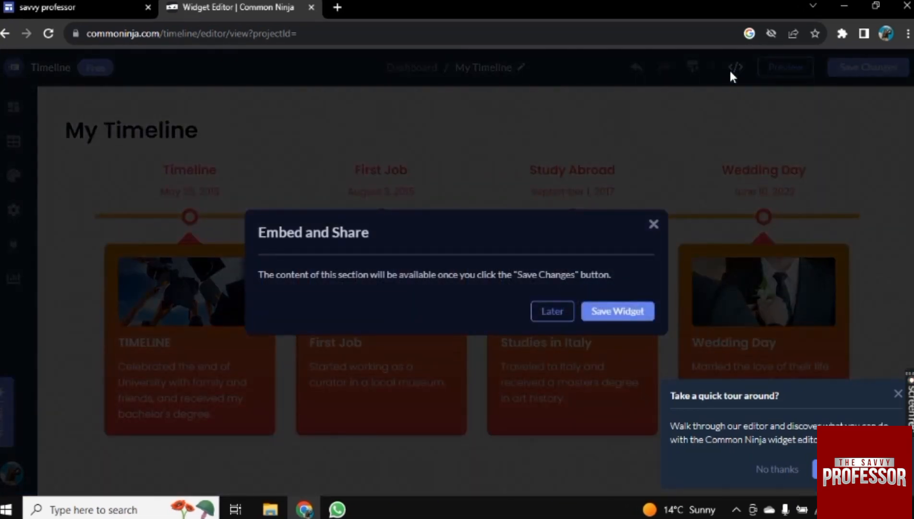
mouse_move(617, 310)
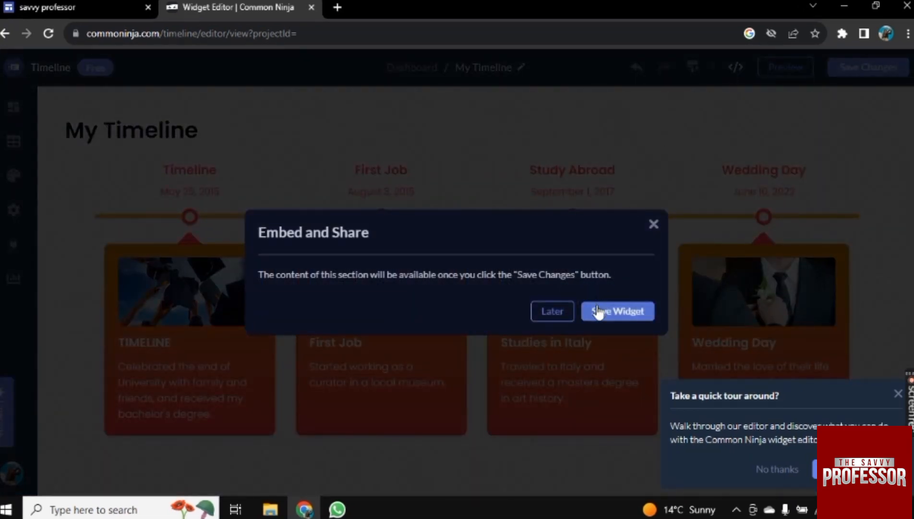
- Save the widget as My Timeline in a new project named 'timeline'
left_click(616, 312)
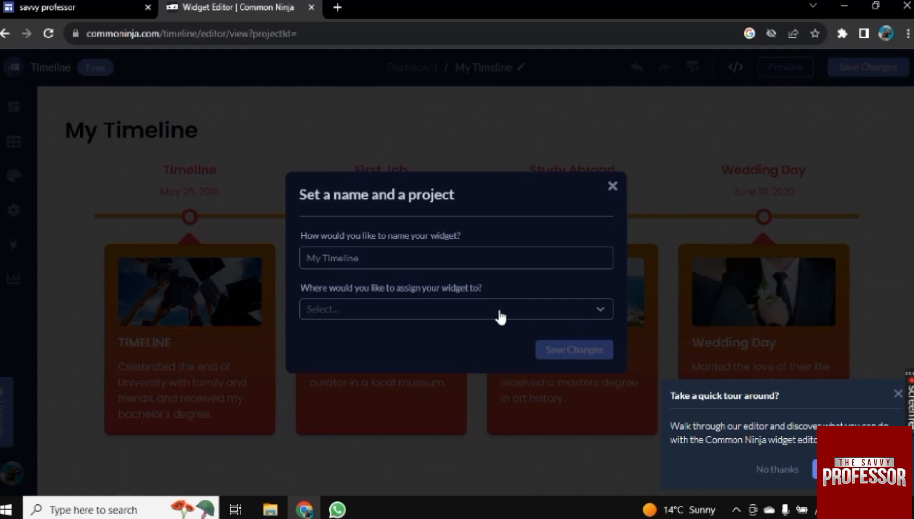
left_click(455, 309)
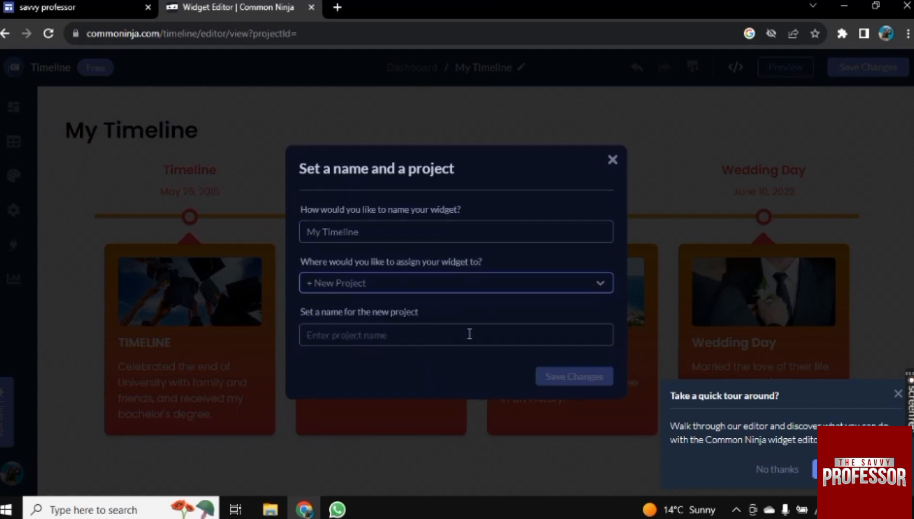
type("tim")
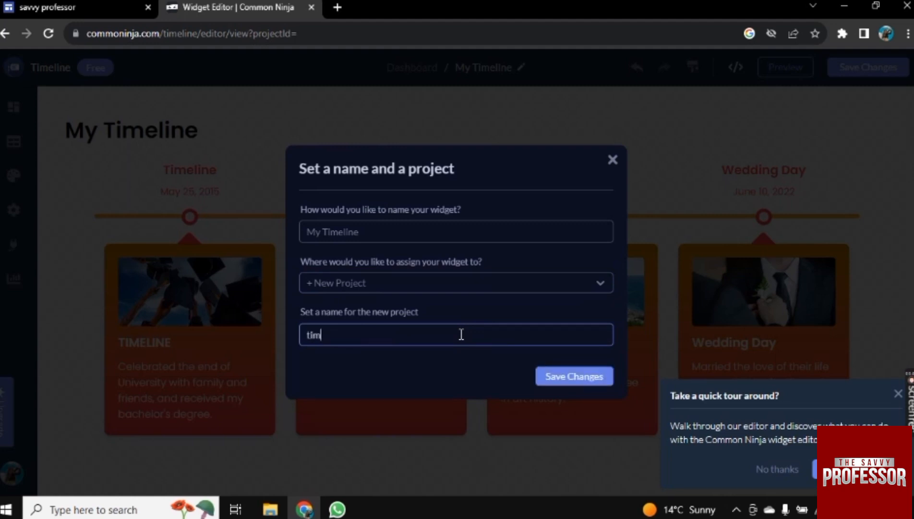
type("eline")
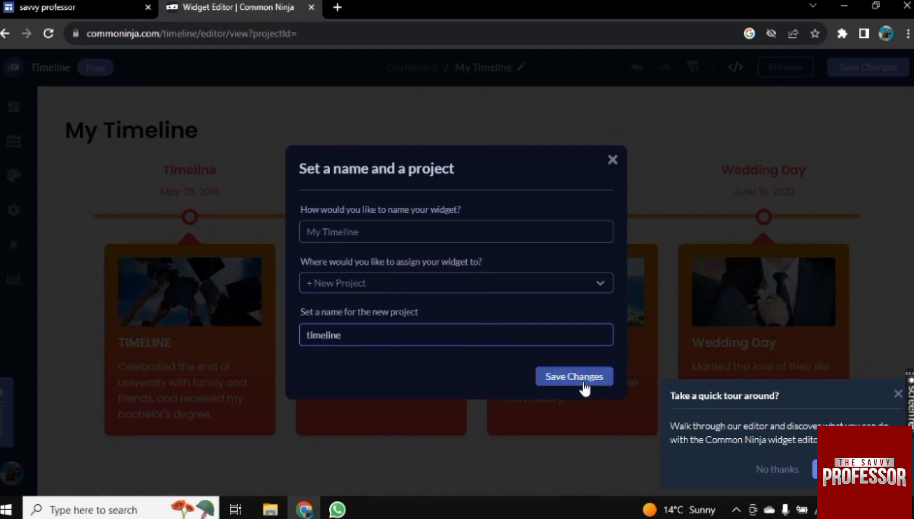
left_click(573, 376)
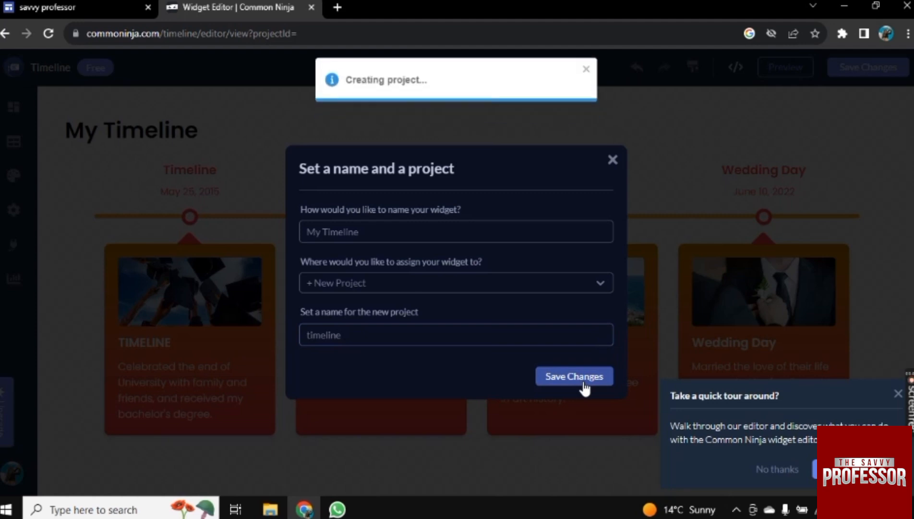
left_click(573, 376)
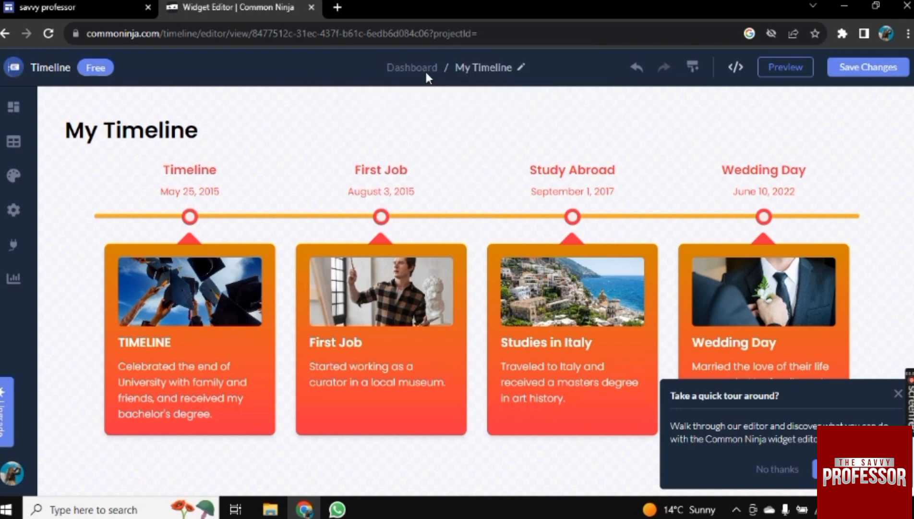
- Return to the dashboard and copy My Timeline's installation code to the clipboard
left_click(412, 67)
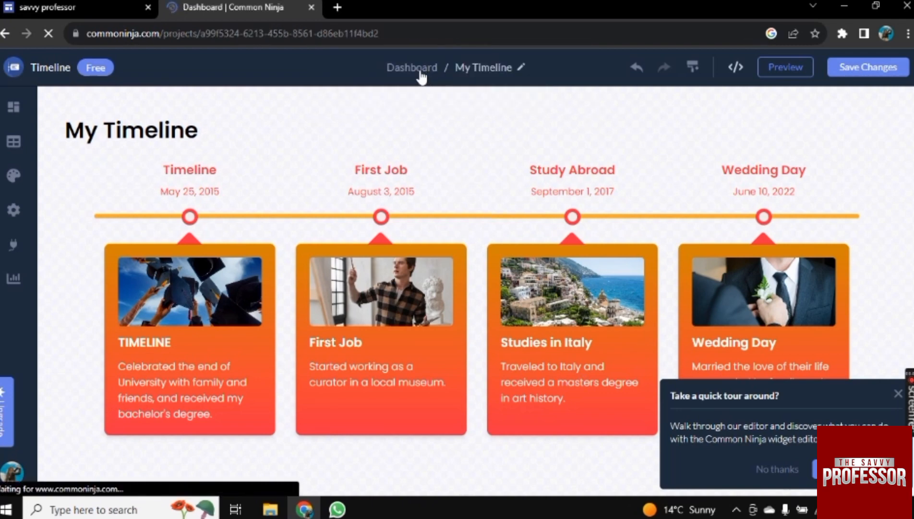
left_click(411, 68)
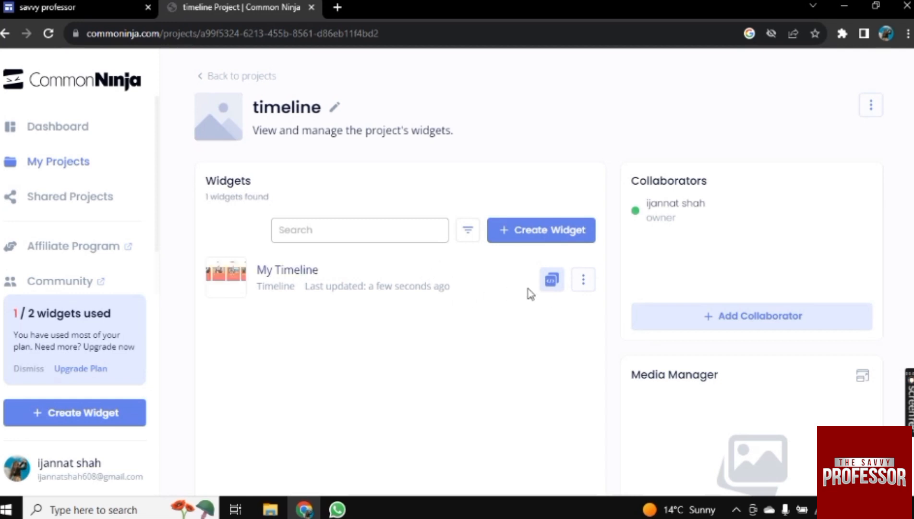
left_click(550, 278)
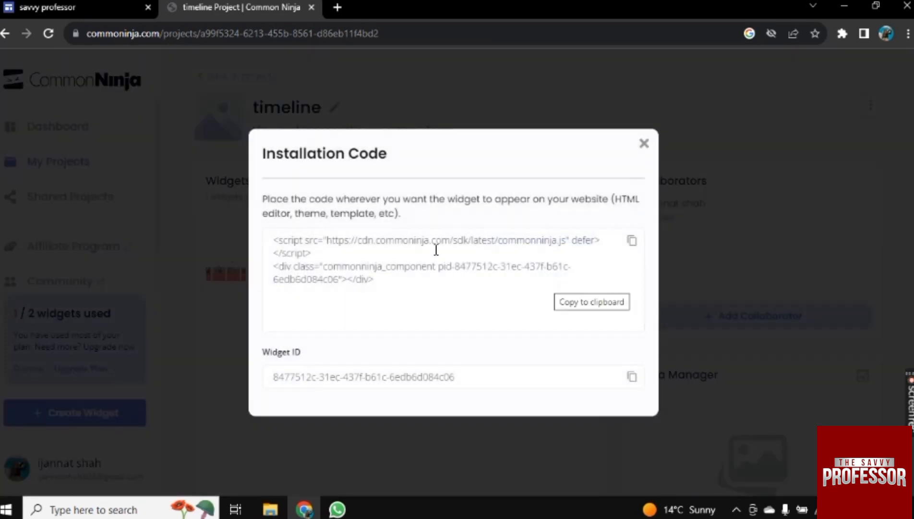
left_click(591, 302)
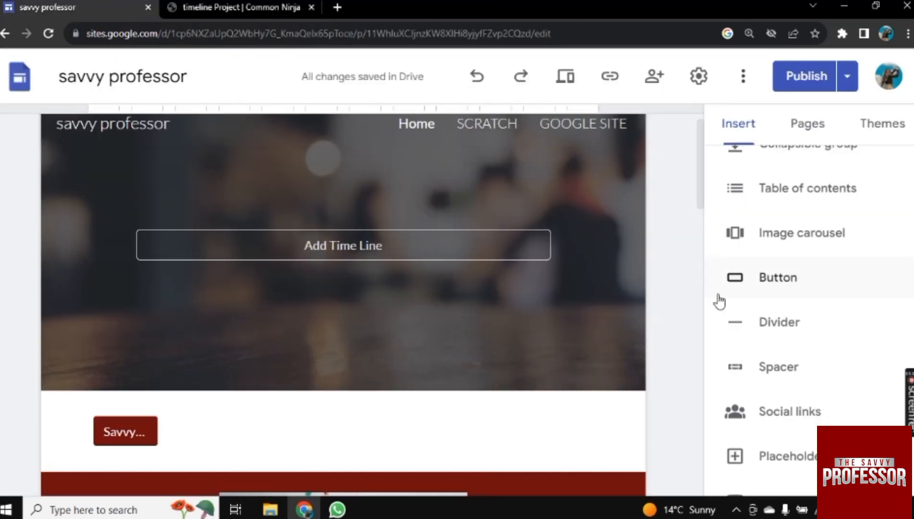
- Embed the pasted Common Ninja script on the page via Embed code, Next, Insert
left_click(756, 256)
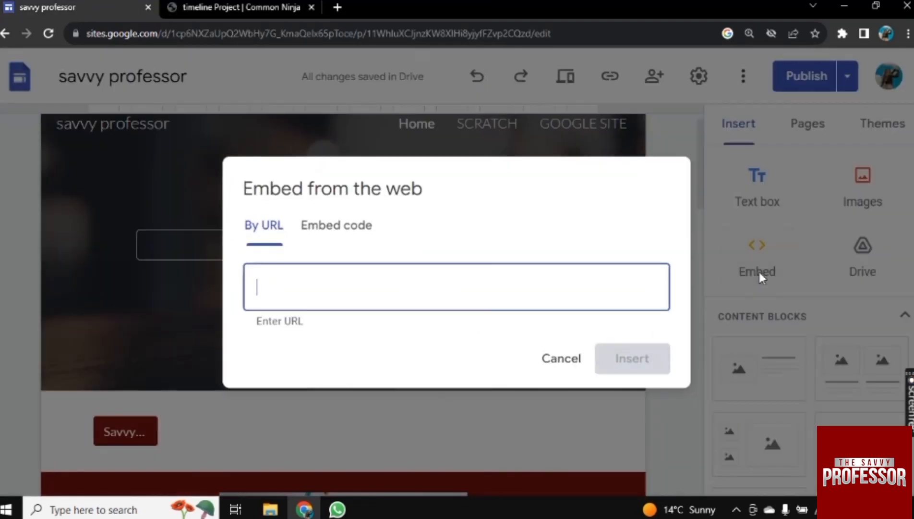
left_click(336, 224)
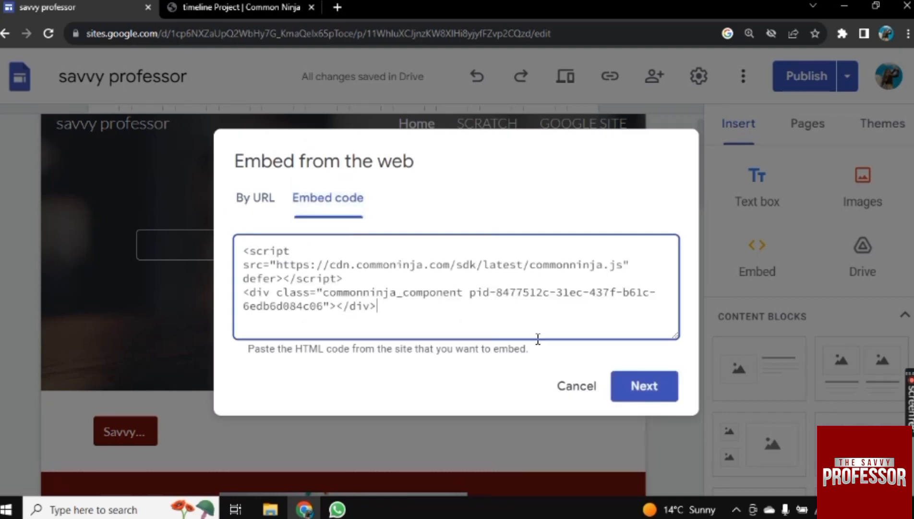
left_click(643, 386)
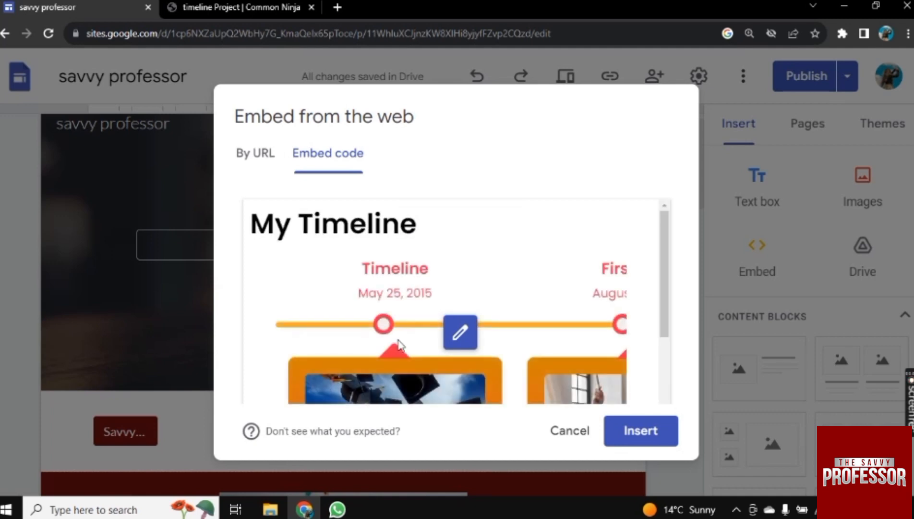
left_click(639, 432)
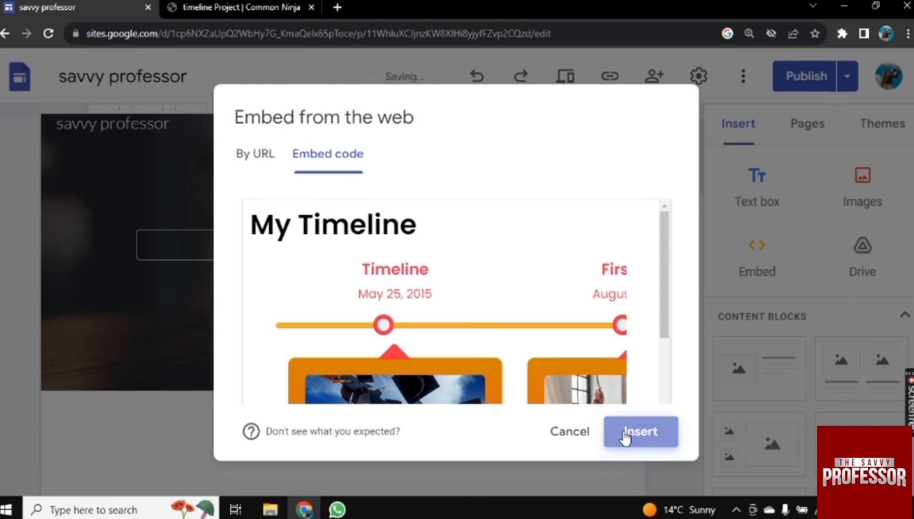
left_click(639, 431)
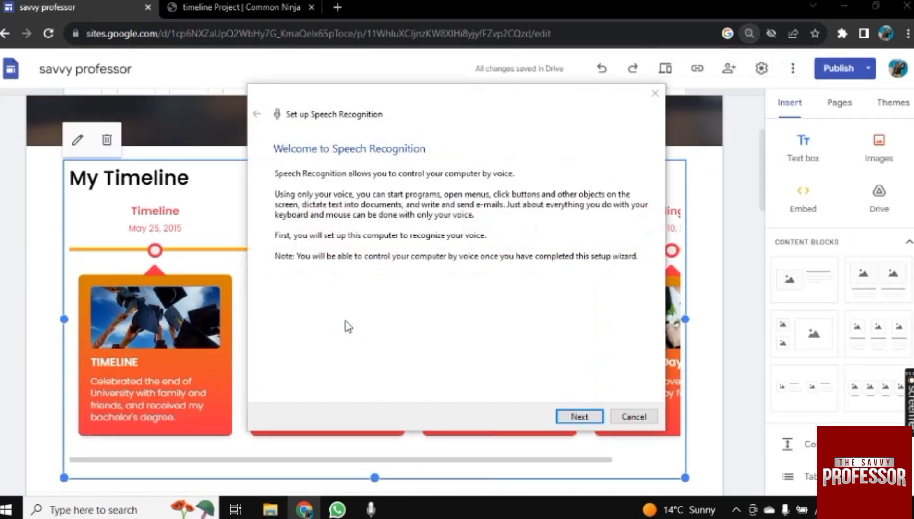
- Dismiss the speech recognition popup and place the embed under the Add Time Line banner
left_click(633, 416)
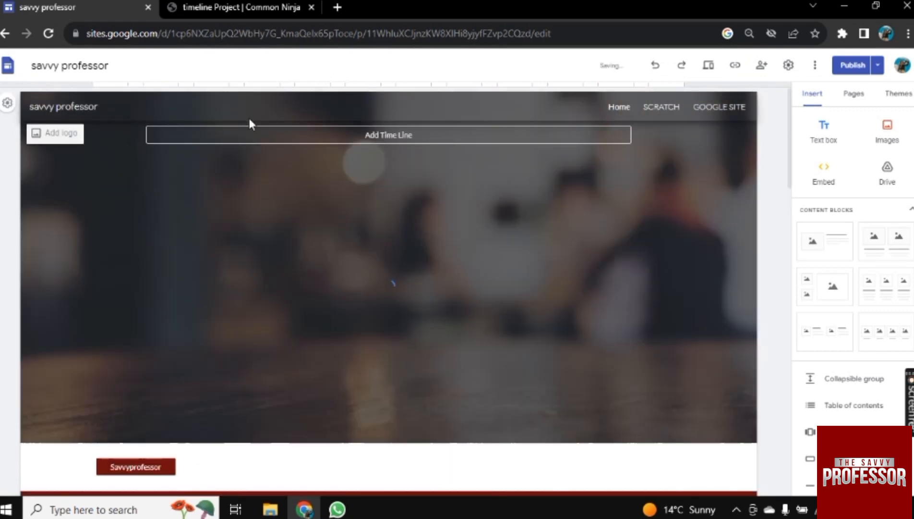
left_click(387, 134)
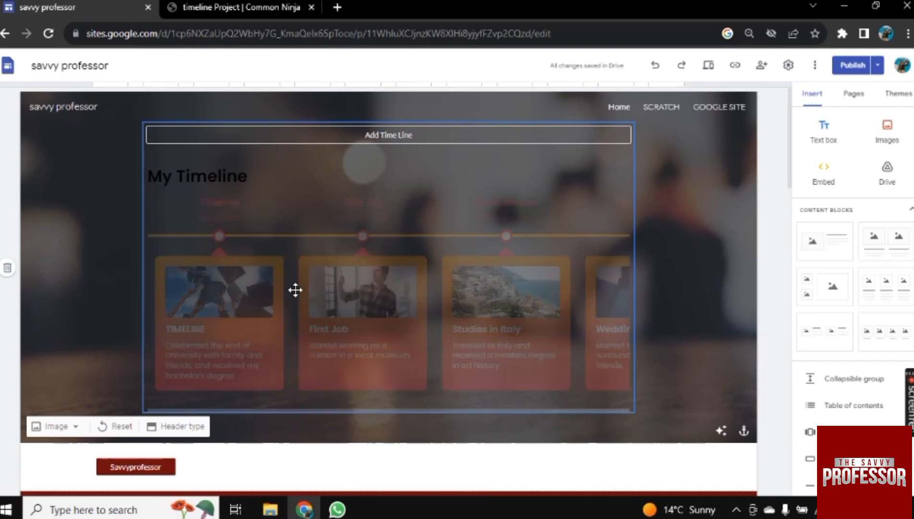